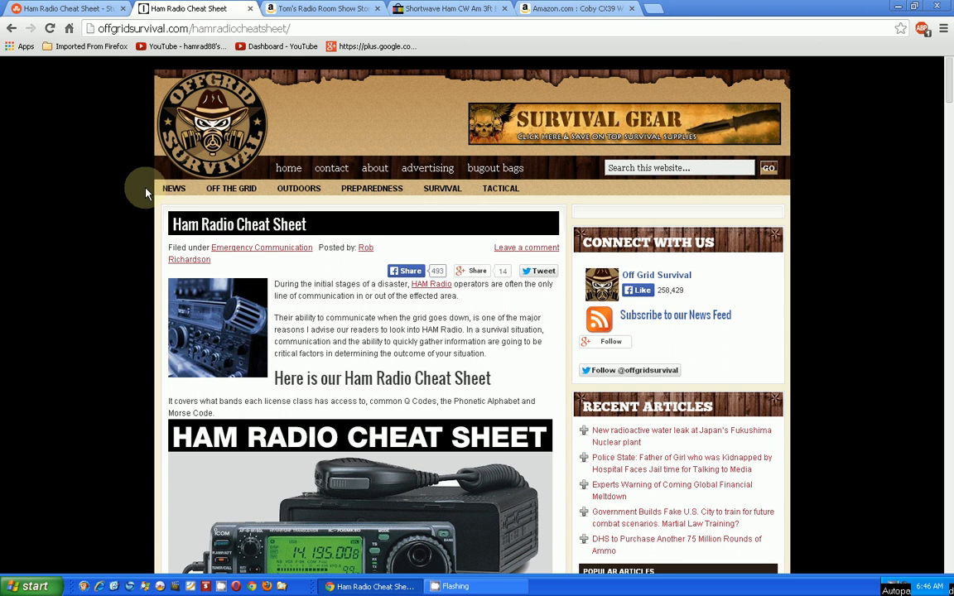
pyautogui.moveTo(174, 188)
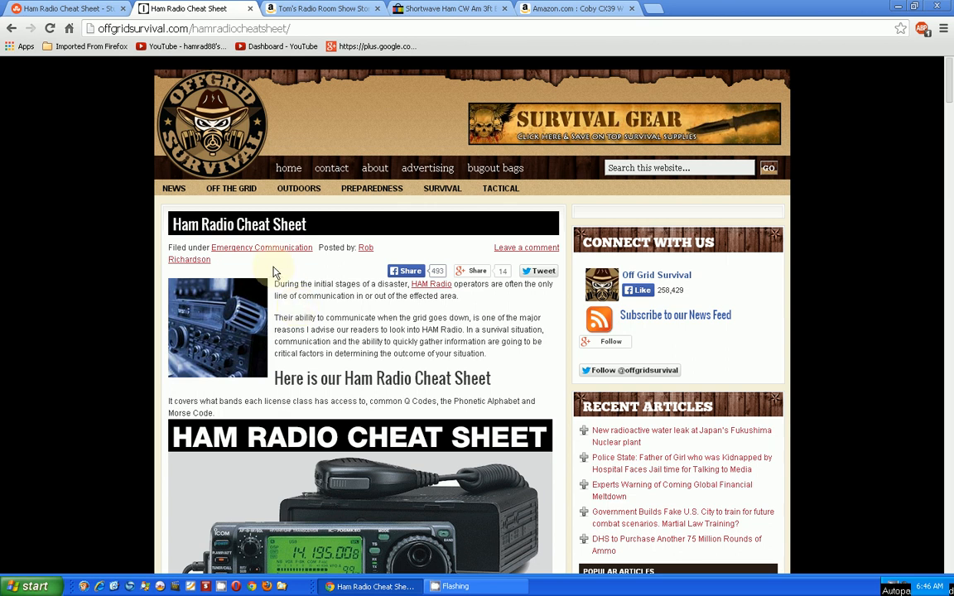
pyautogui.moveTo(314, 280)
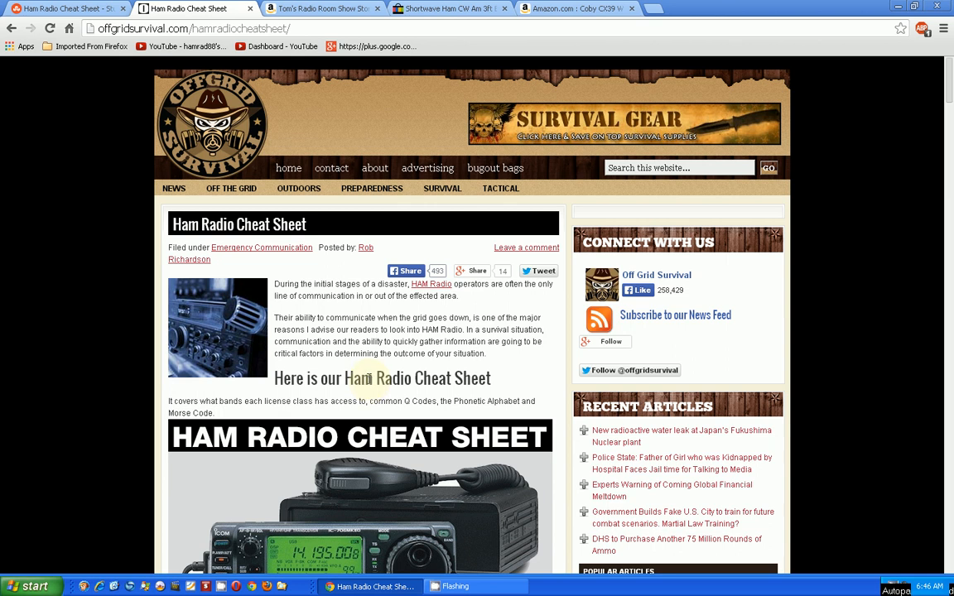
# Step: Scroll down until the HF Bands chart (160 through 10 meter allocations) is fully in view
pyautogui.scroll(-3)
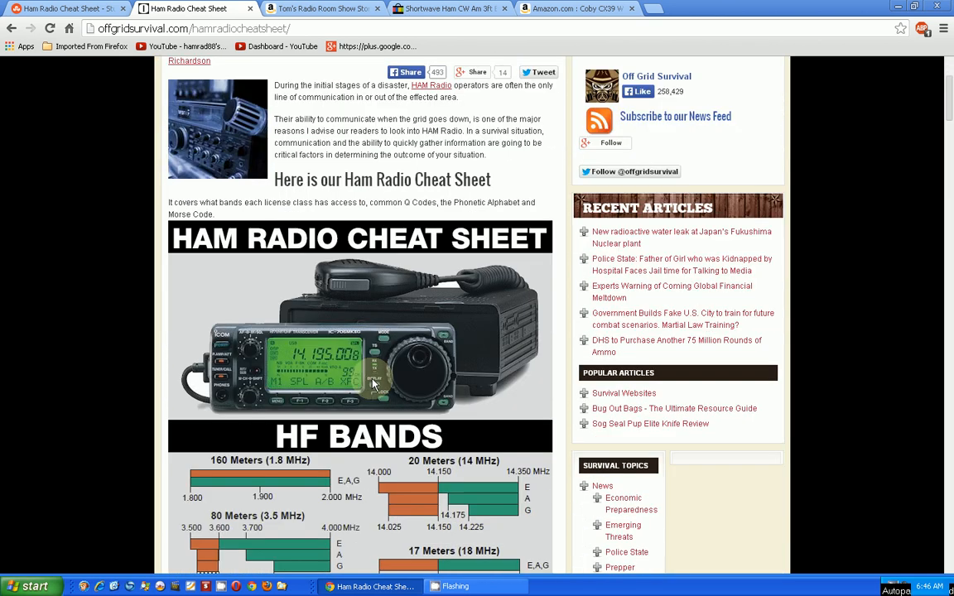
pyautogui.scroll(-3)
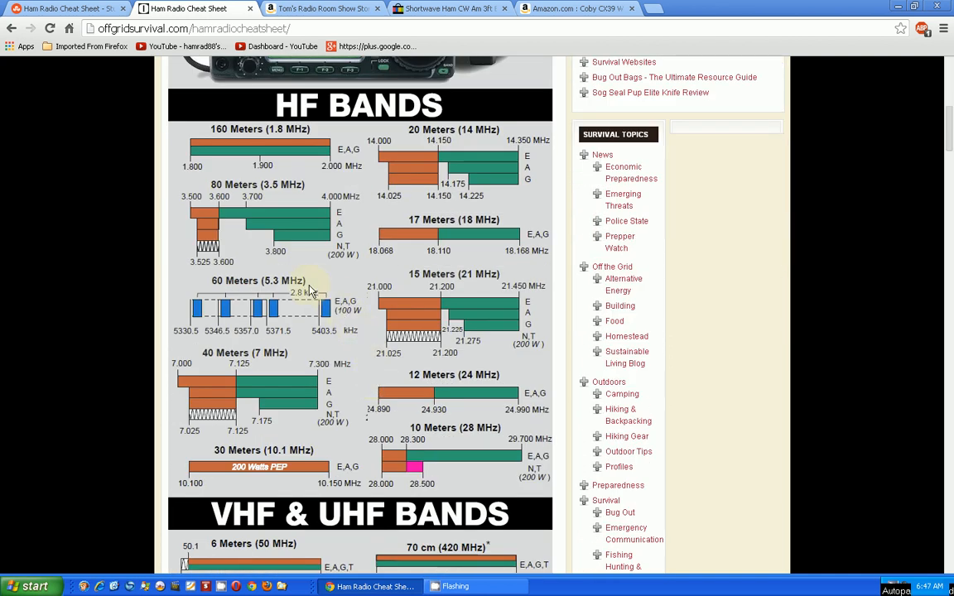
pyautogui.moveTo(373, 179)
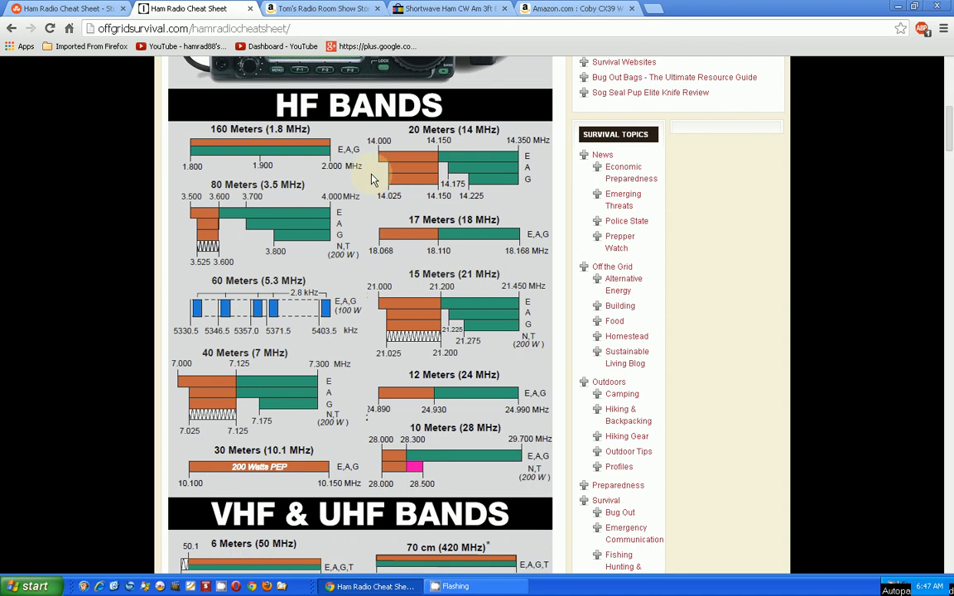
pyautogui.moveTo(265, 179)
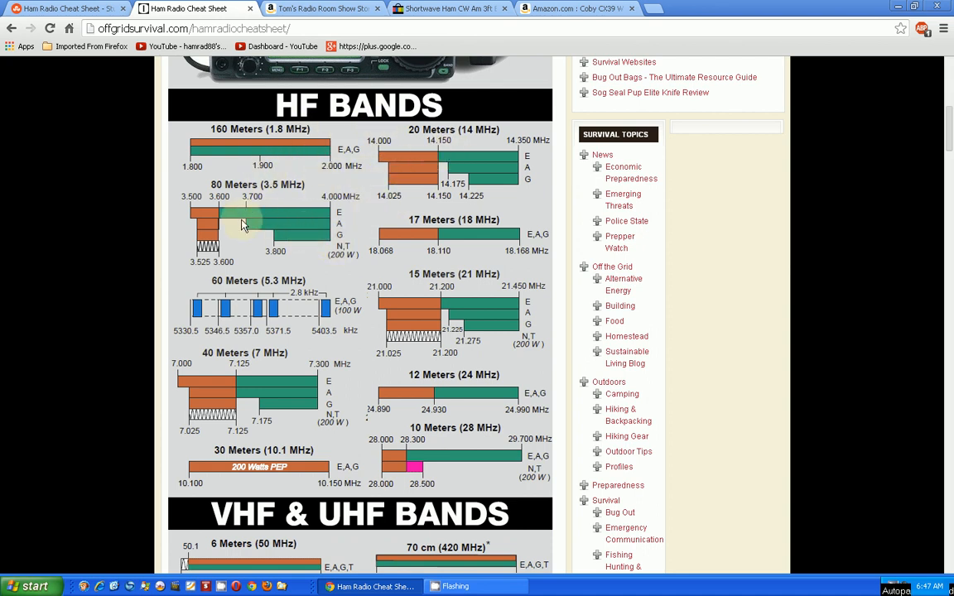
pyautogui.moveTo(328, 222)
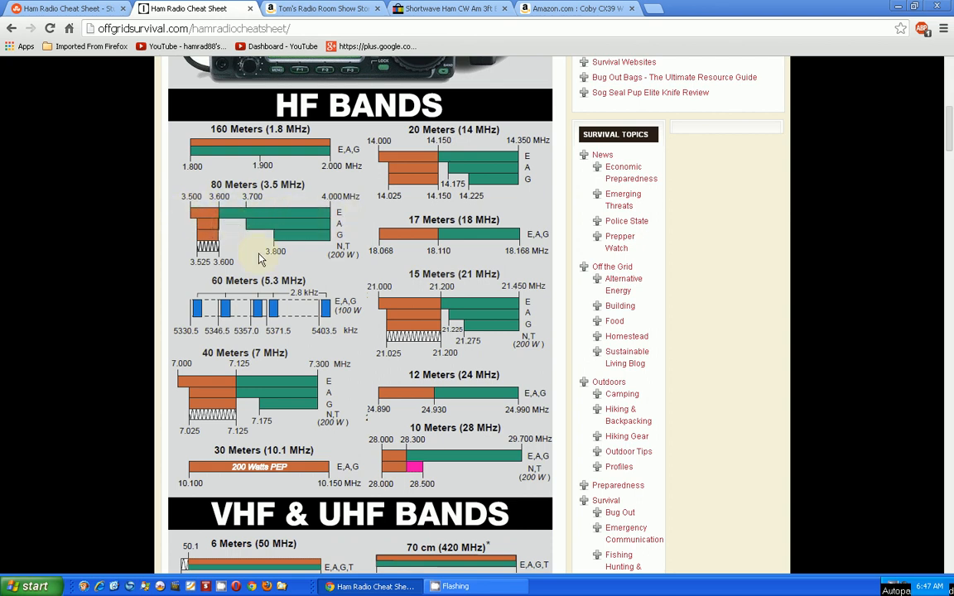
pyautogui.moveTo(345, 229)
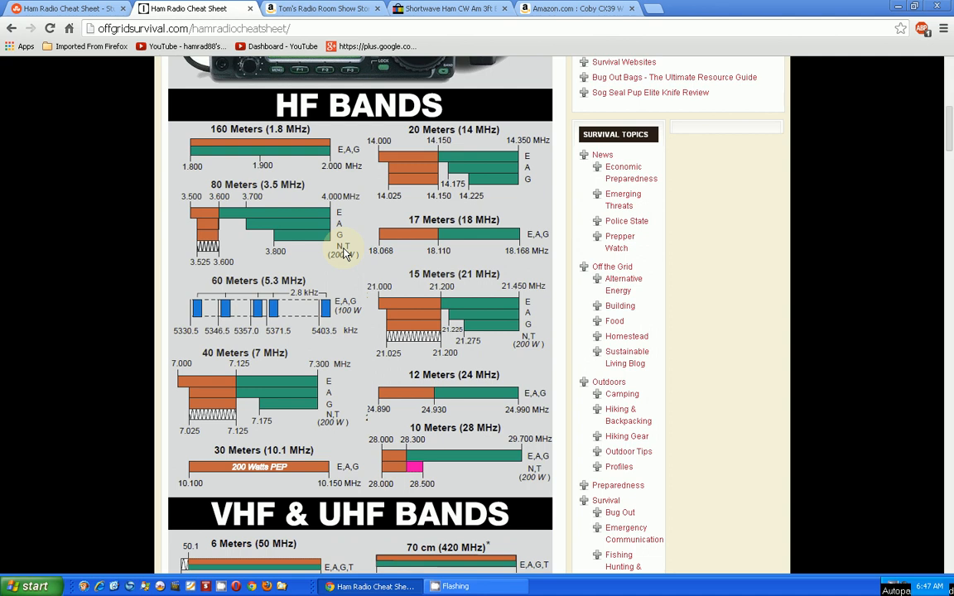
# Step: Scroll down to the VHF & UHF Bands chart covering 6 meters through 23 cm
pyautogui.scroll(-3)
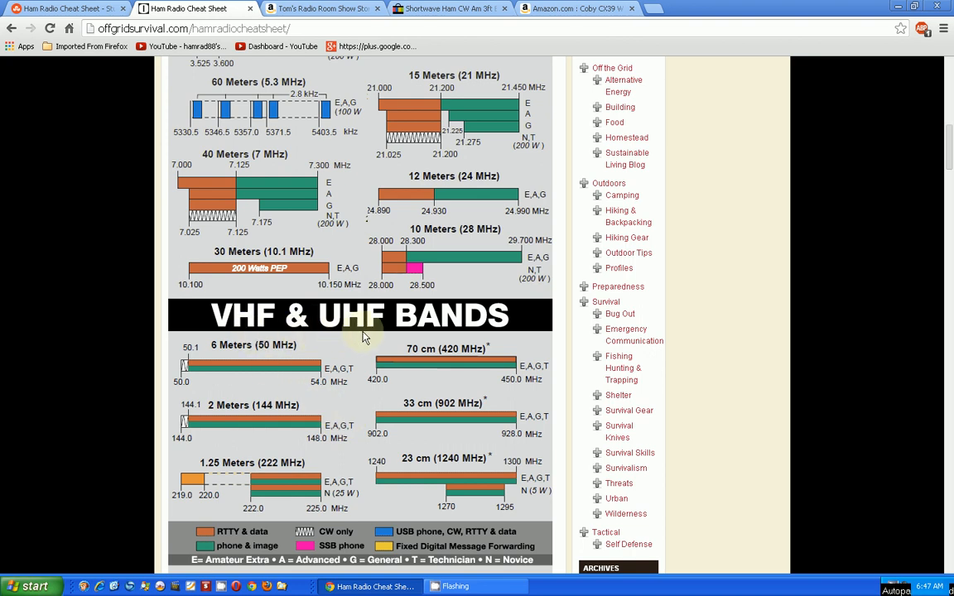
pyautogui.moveTo(341, 291)
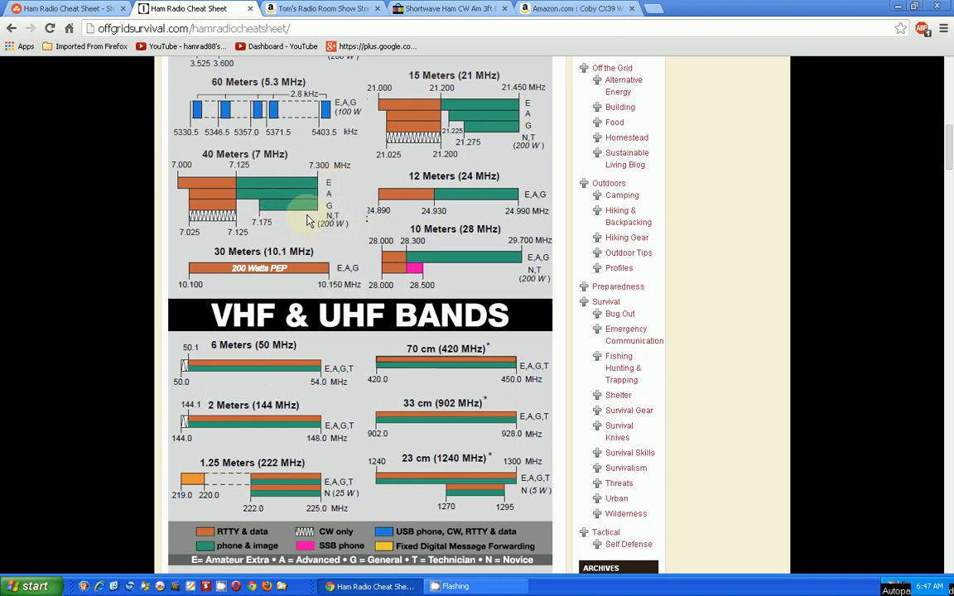
pyautogui.moveTo(384, 312)
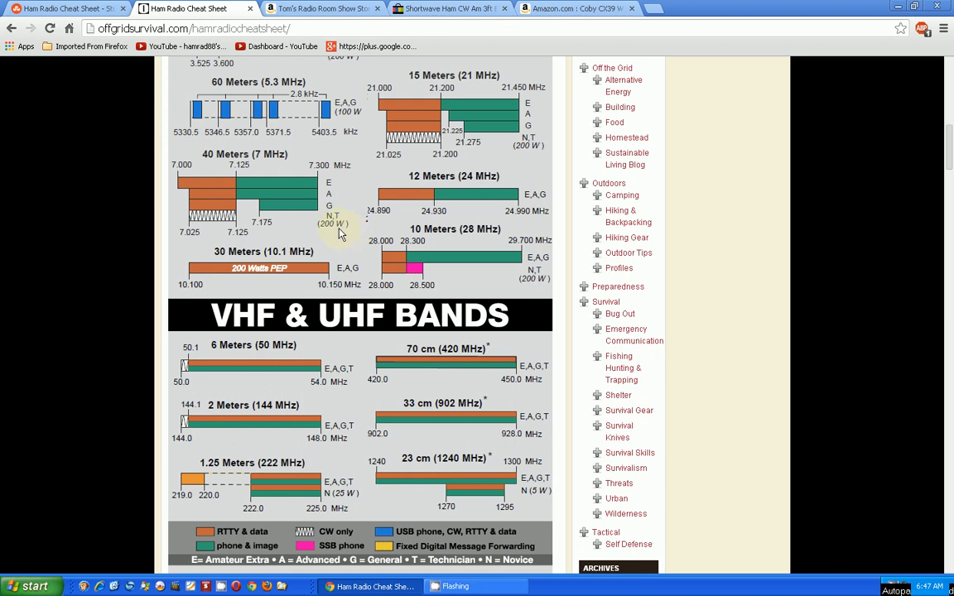
# Step: Scroll to the band colour legend and the start of the Q Codes list (QRL through QRT)
pyautogui.scroll(-3)
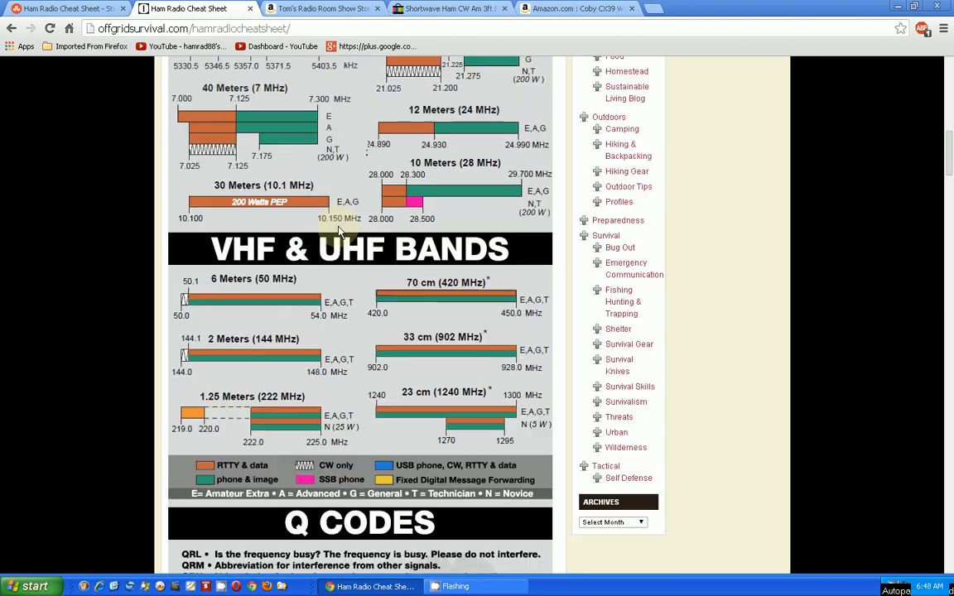
pyautogui.scroll(-3)
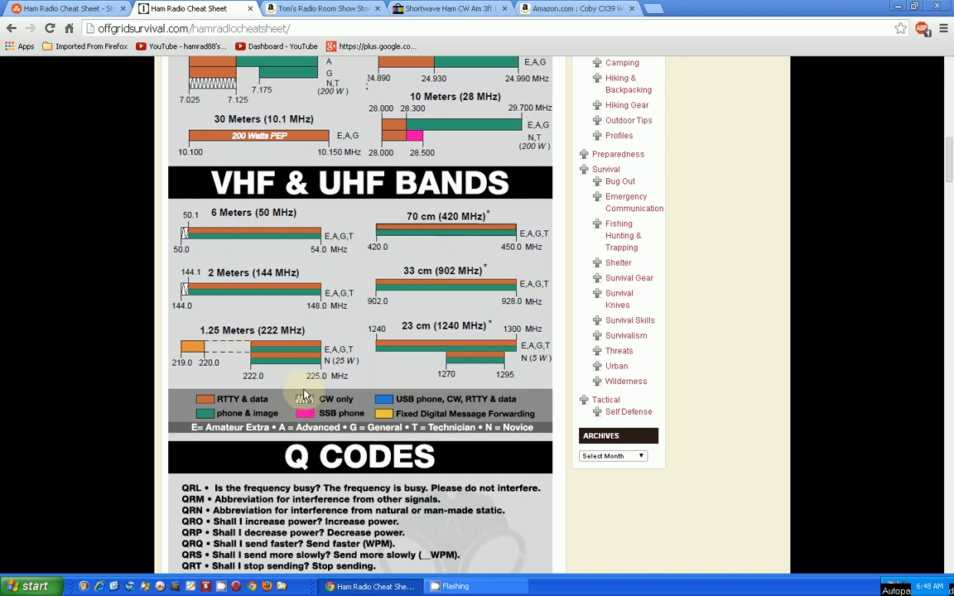
pyautogui.moveTo(304, 397)
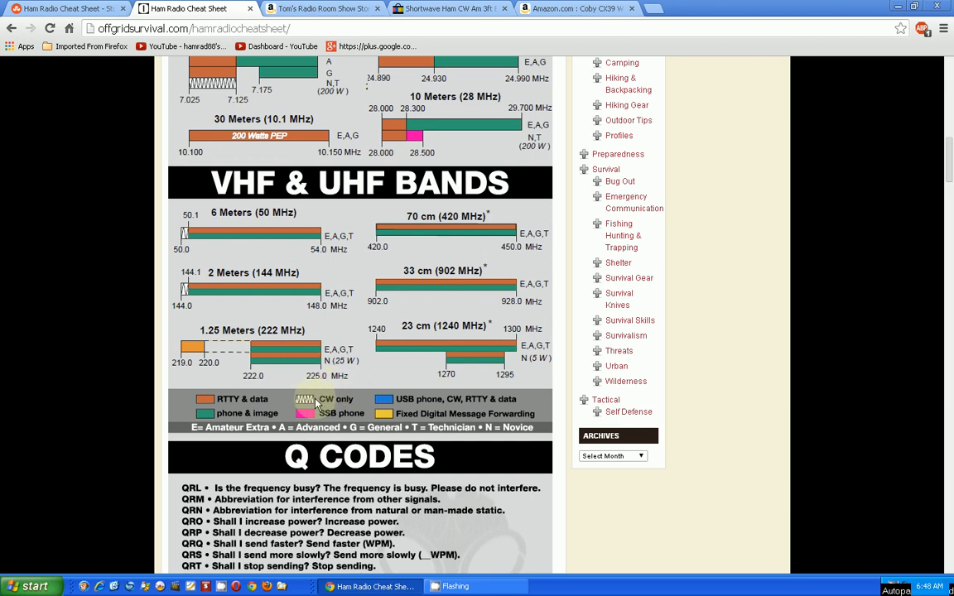
pyautogui.moveTo(325, 405)
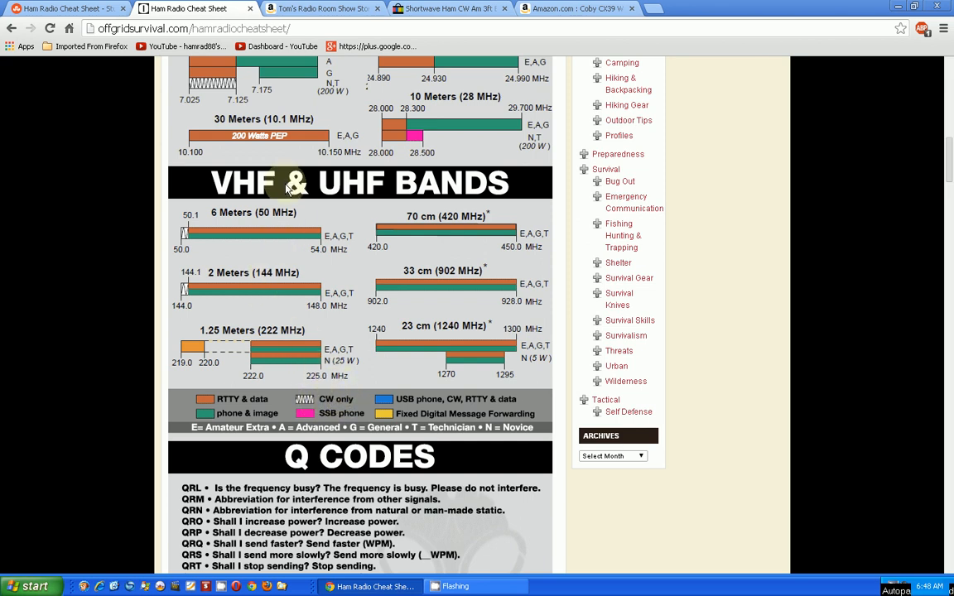
# Step: Scroll through the full Q Codes list down to QTH, with the Phonetic Alphabet section starting below
pyautogui.scroll(-3)
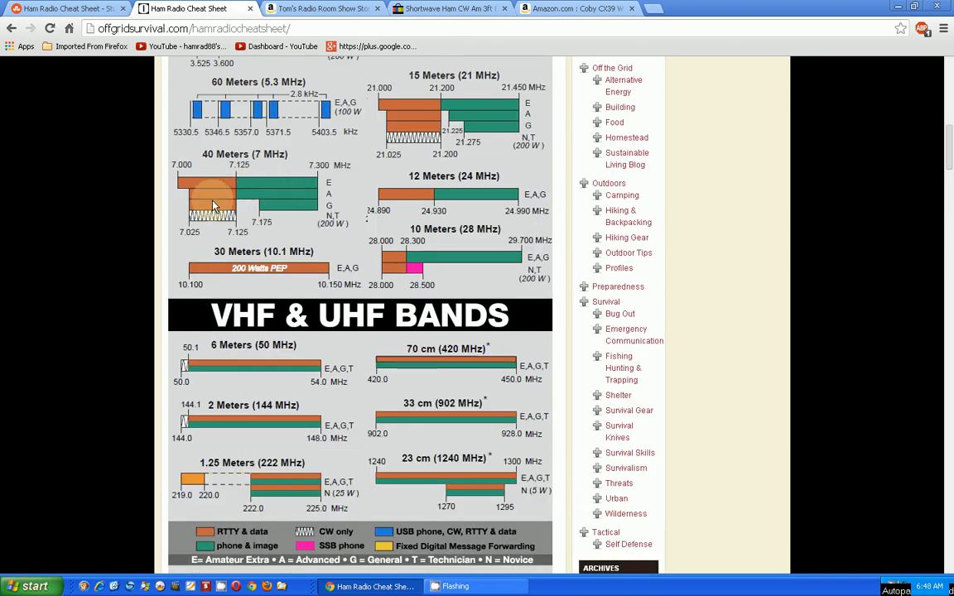
pyautogui.moveTo(323, 185)
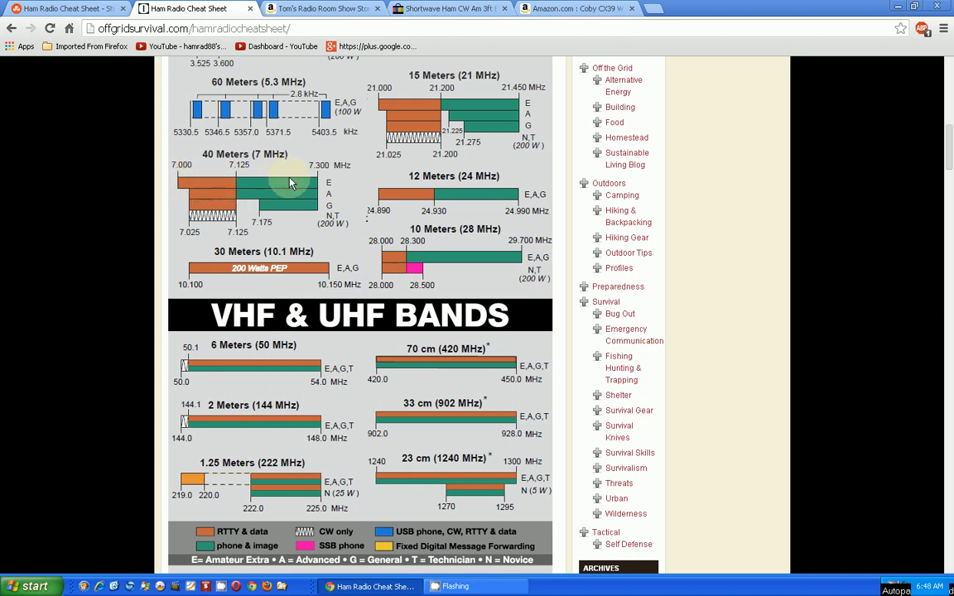
pyautogui.moveTo(215, 182)
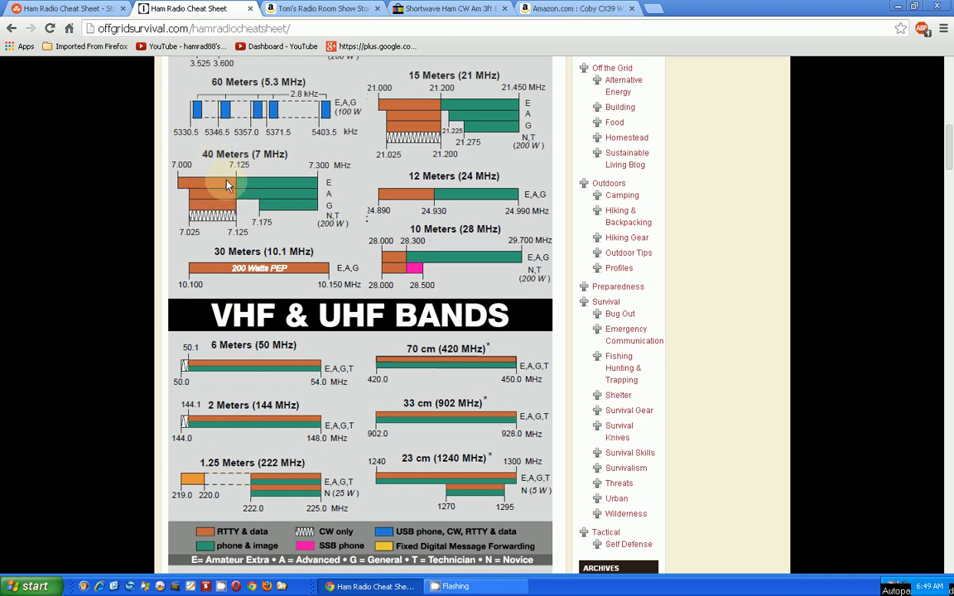
pyautogui.moveTo(265, 218)
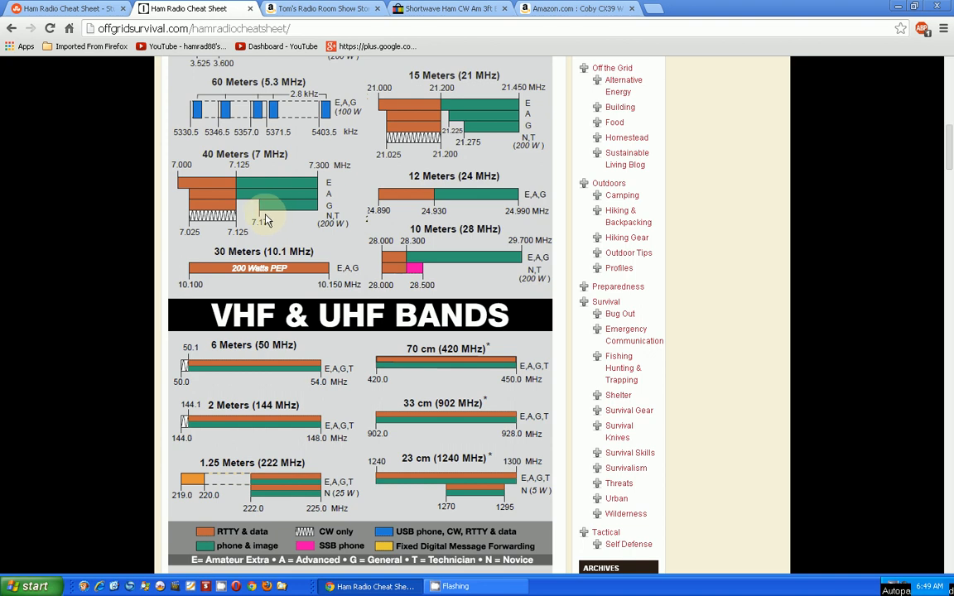
pyautogui.scroll(-3)
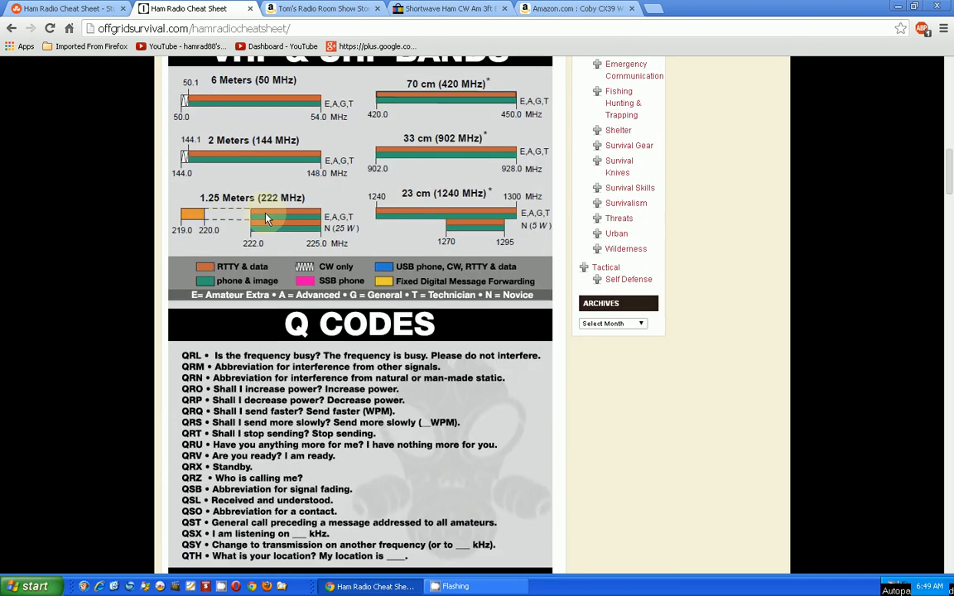
pyautogui.scroll(-3)
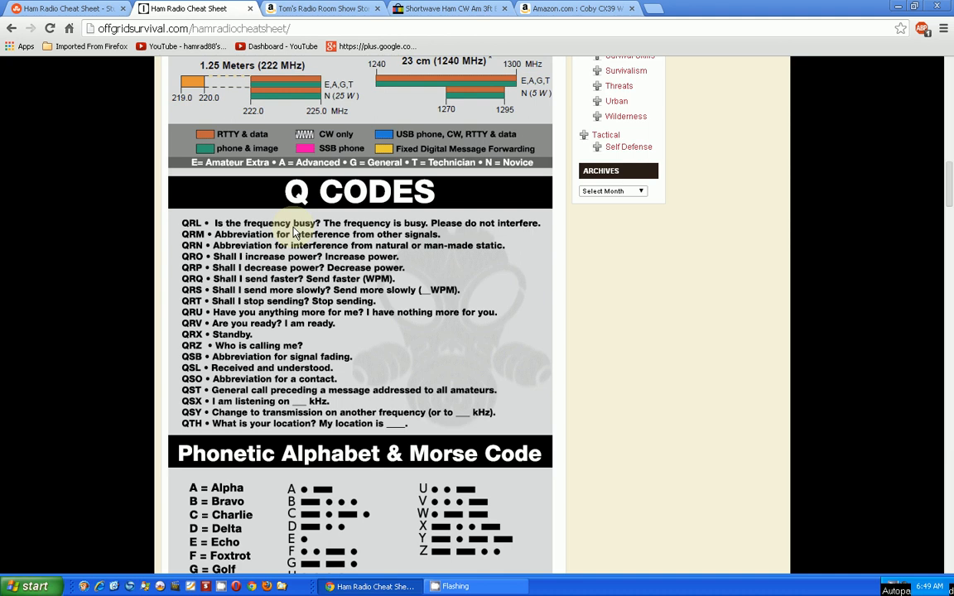
pyautogui.moveTo(374, 351)
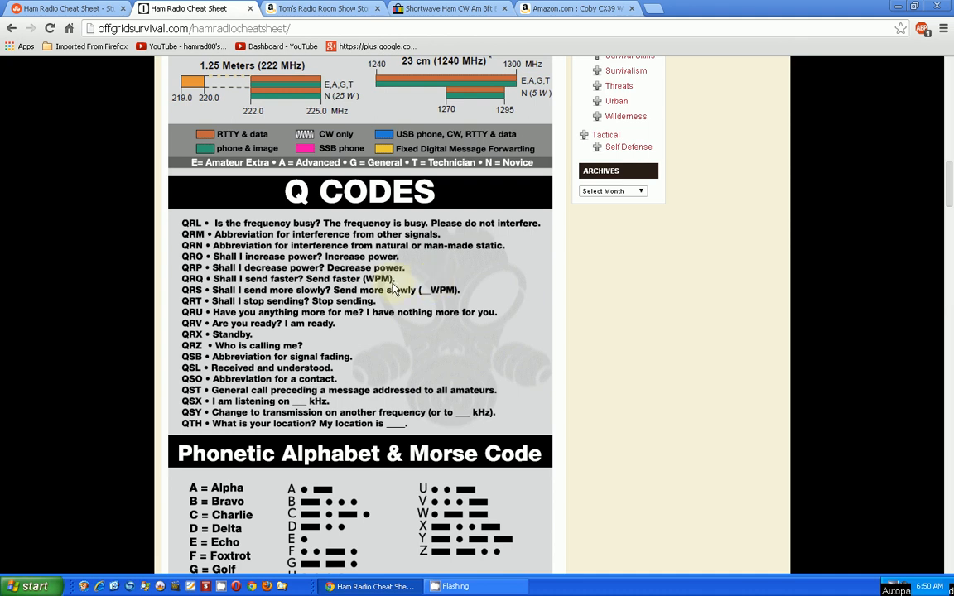
# Step: Scroll through the Phonetic Alphabet & Morse Code chart and reach the printable PDF cheat sheet
pyautogui.scroll(-3)
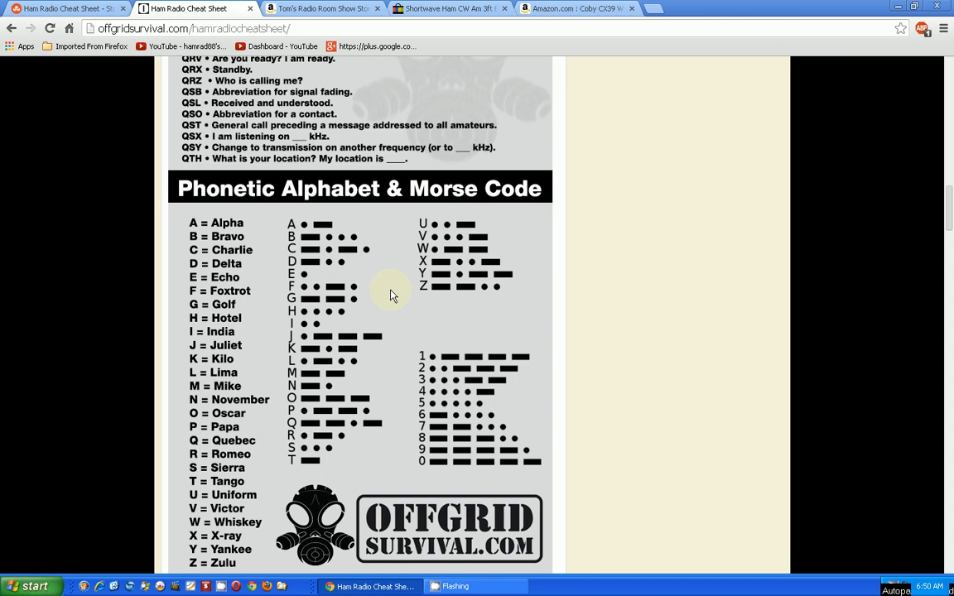
pyautogui.scroll(-3)
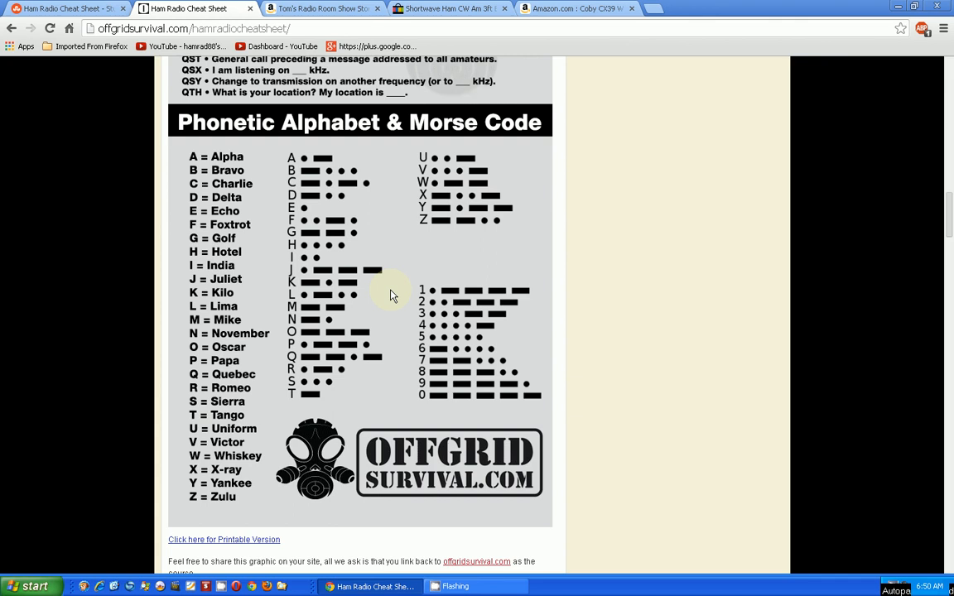
pyautogui.moveTo(351, 197)
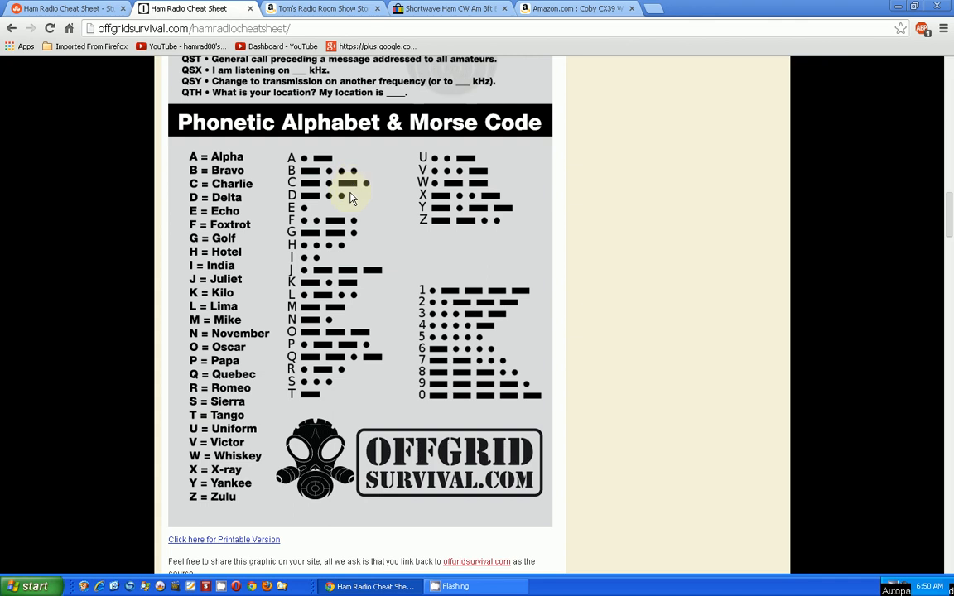
pyautogui.moveTo(278, 149)
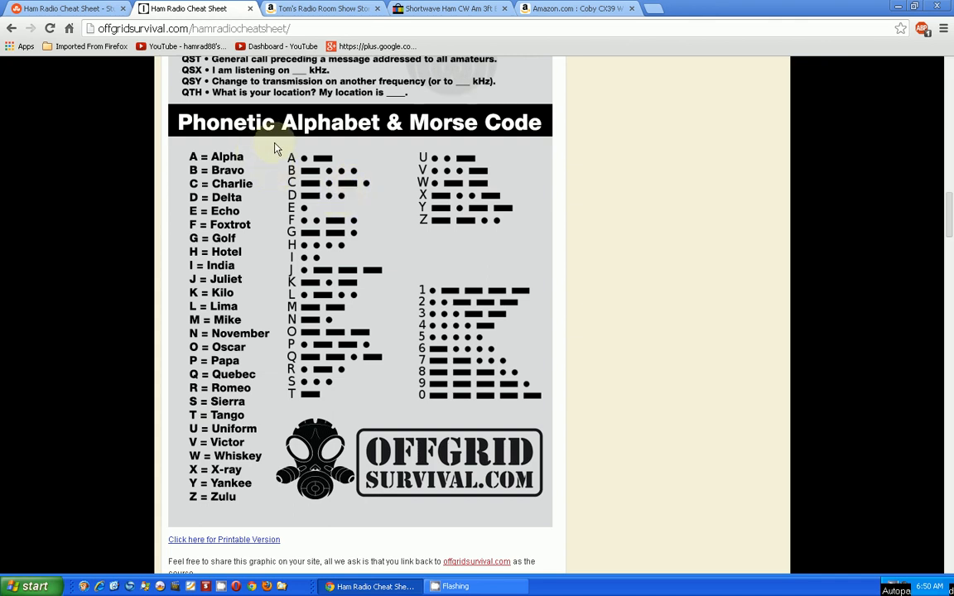
pyautogui.moveTo(522, 136)
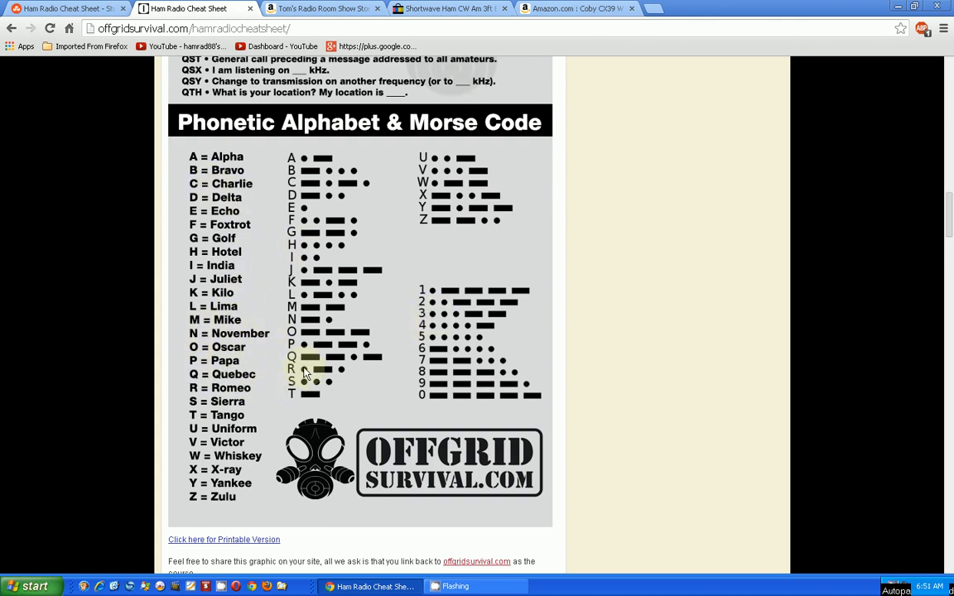
pyautogui.moveTo(410, 363)
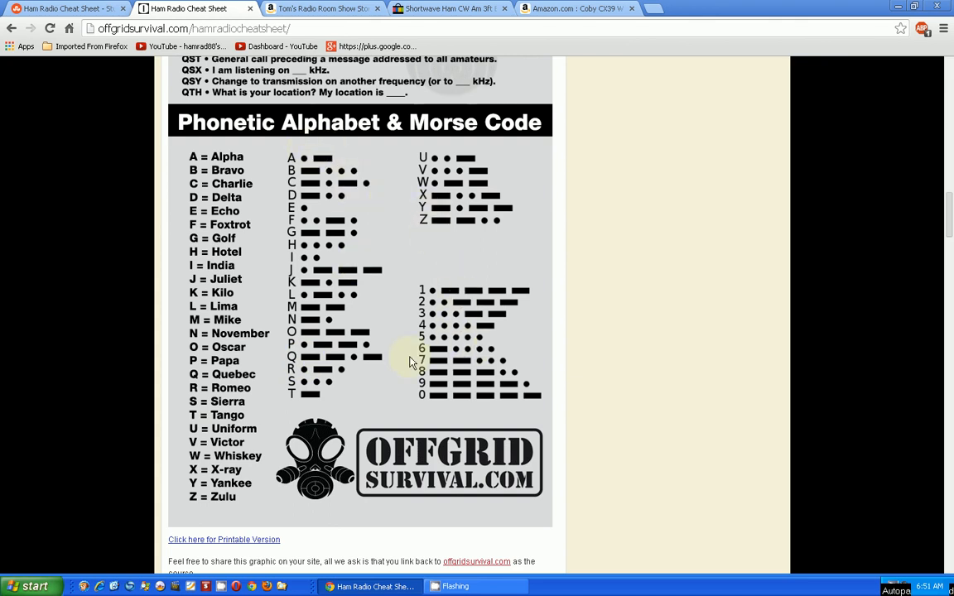
pyautogui.scroll(-3)
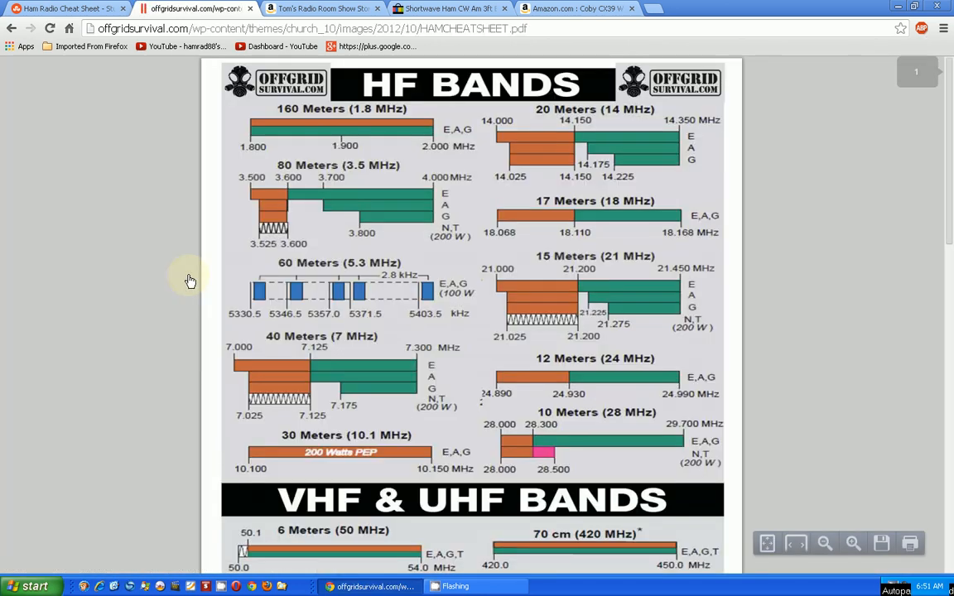
# Step: Scroll through the PDF's HF and VHF & UHF band charts, then switch to the Tom's Radio Room Show Store tab
pyautogui.scroll(-3)
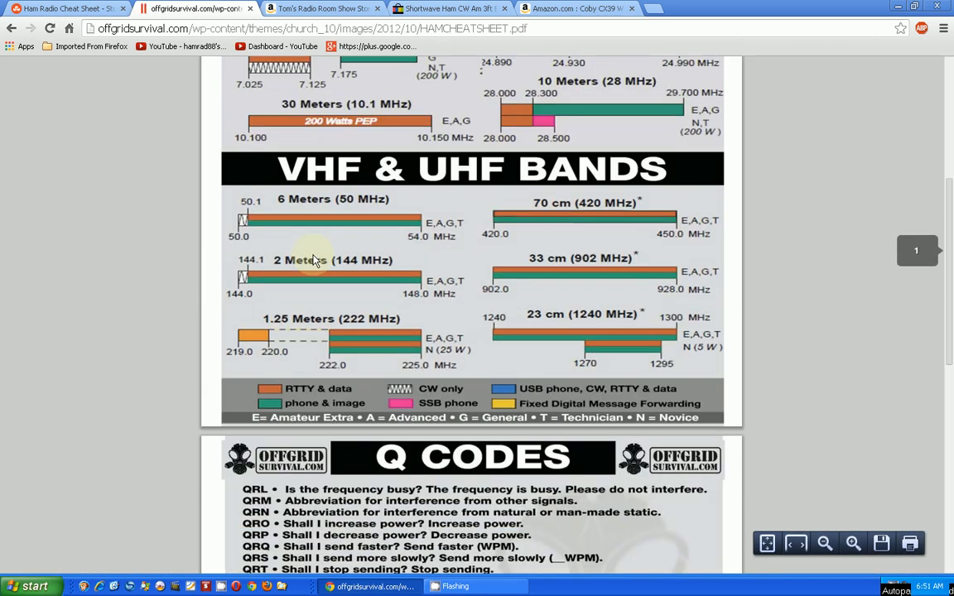
pyautogui.scroll(-3)
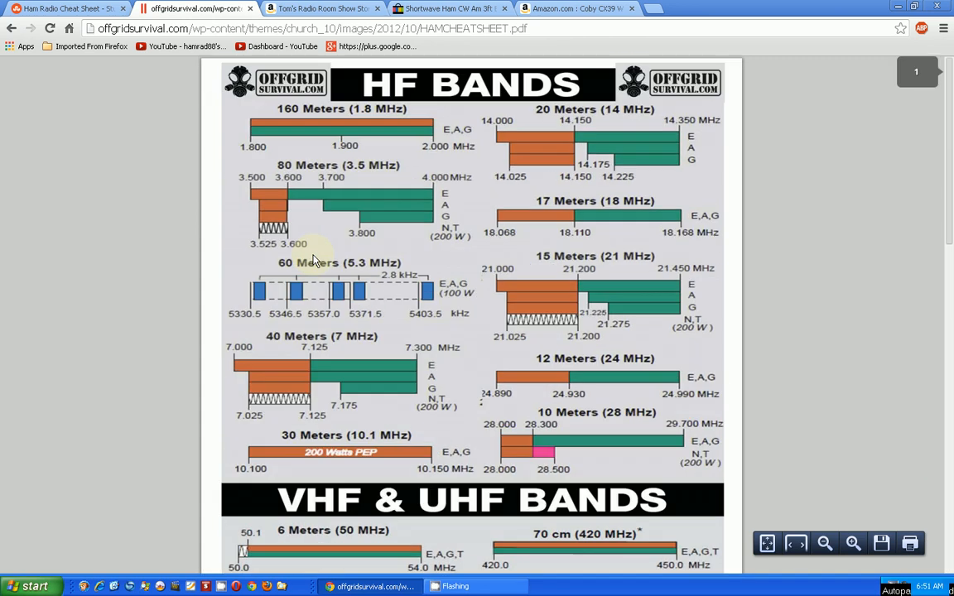
pyautogui.scroll(-3)
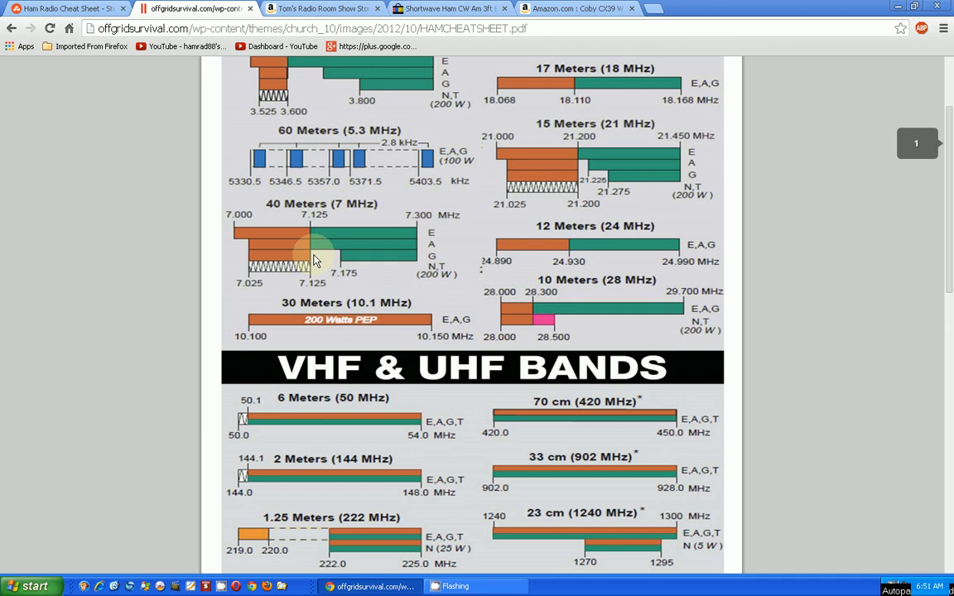
pyautogui.scroll(-3)
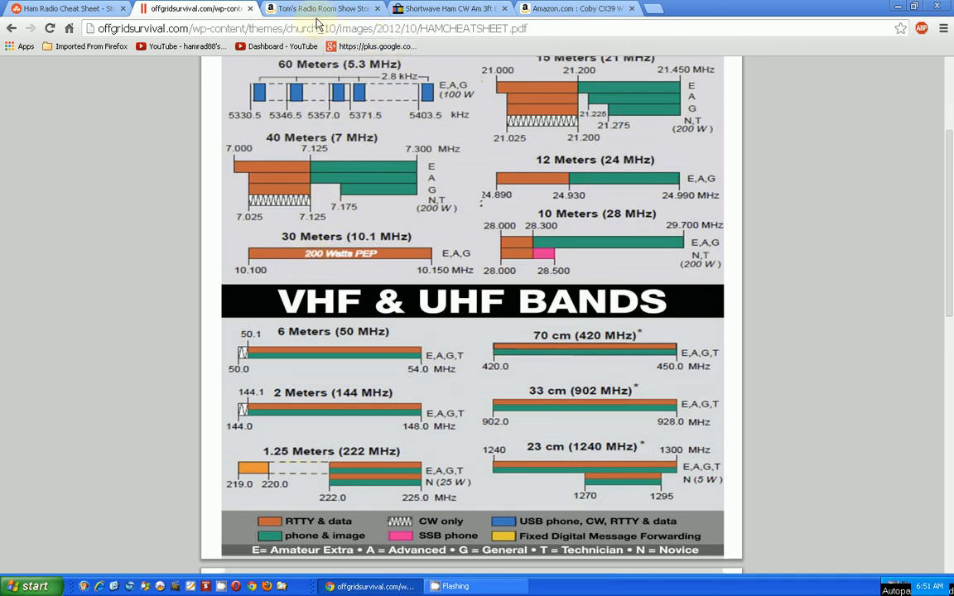
pyautogui.click(318, 8)
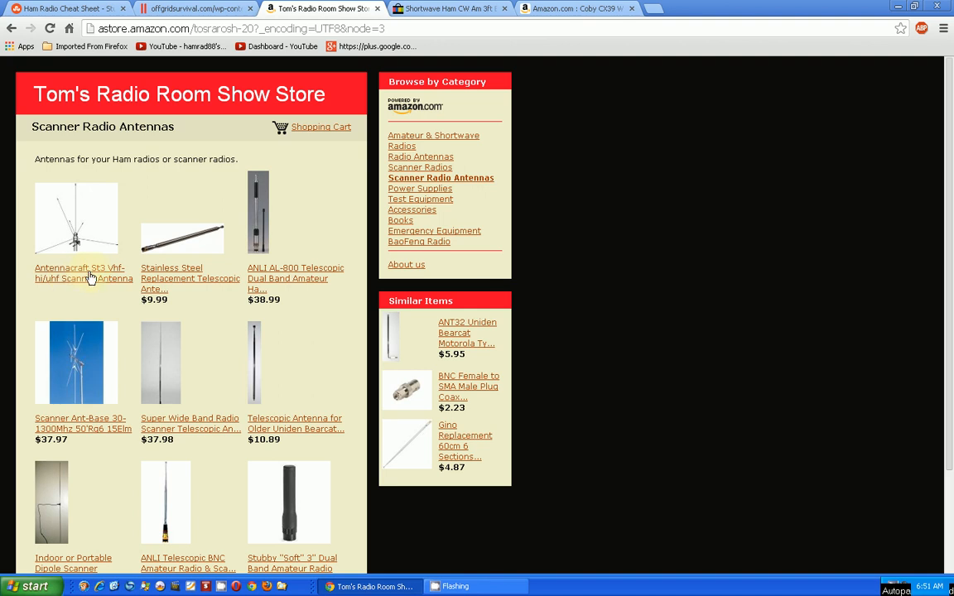
pyautogui.moveTo(73, 257)
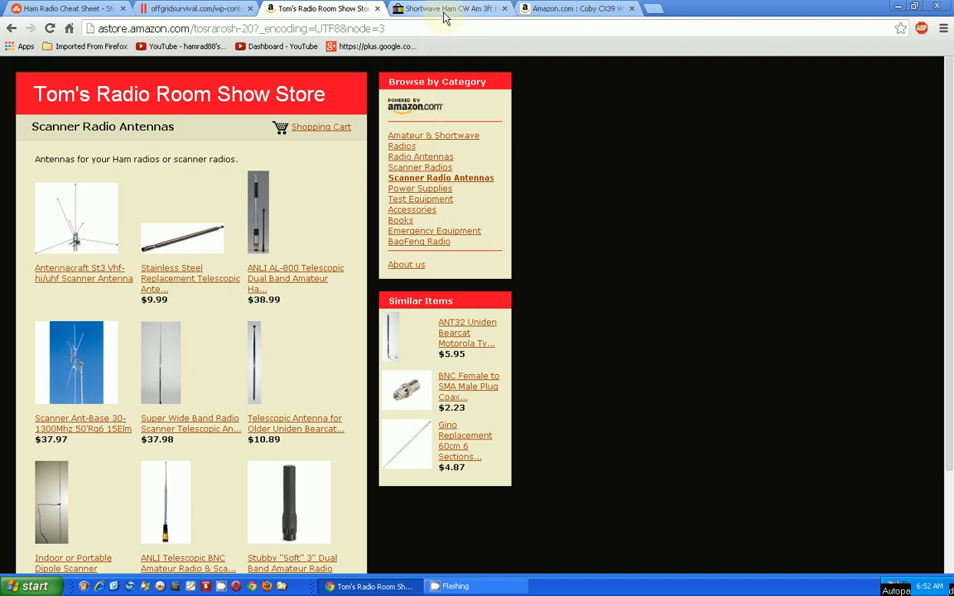
pyautogui.click(447, 9)
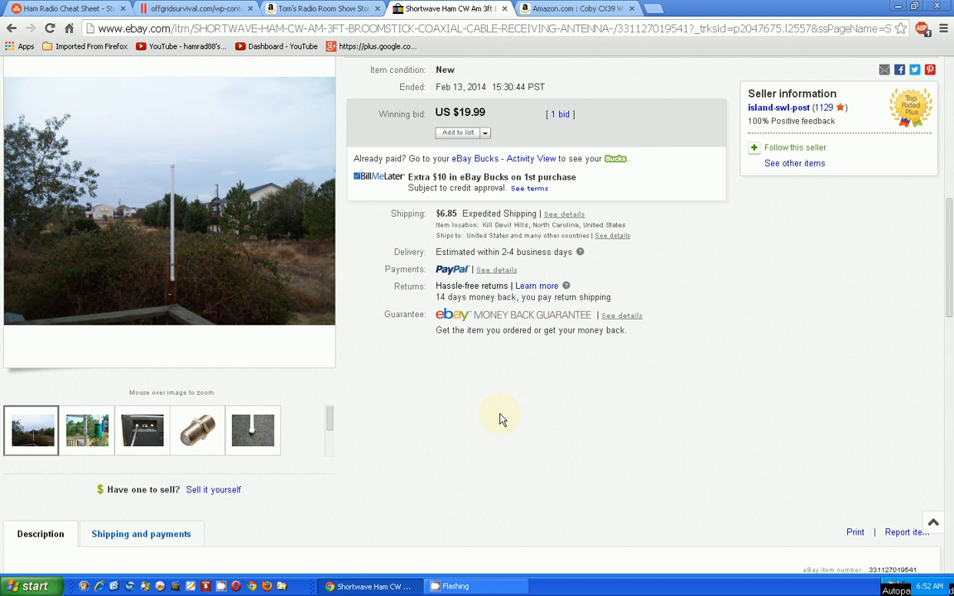
pyautogui.moveTo(488, 425)
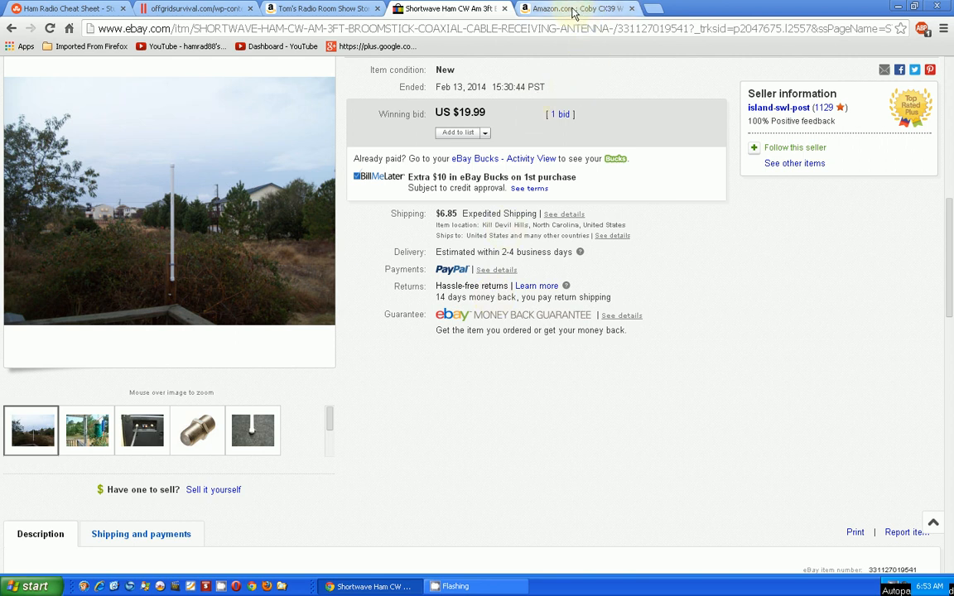
# Step: Switch to the Amazon tab for the Coby CX39 World Band AM/FM/Shortwave radio priced $13.19
pyautogui.click(571, 8)
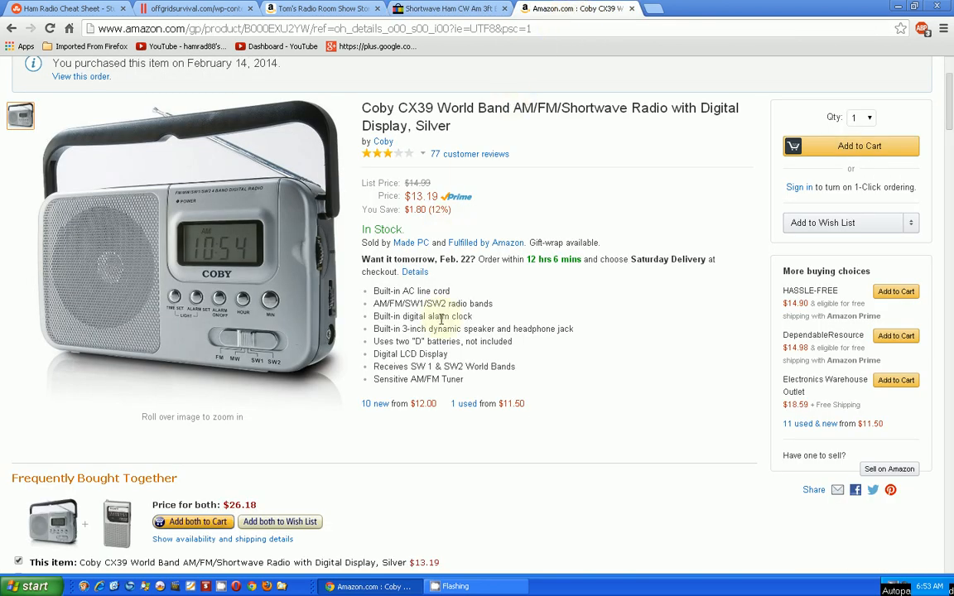